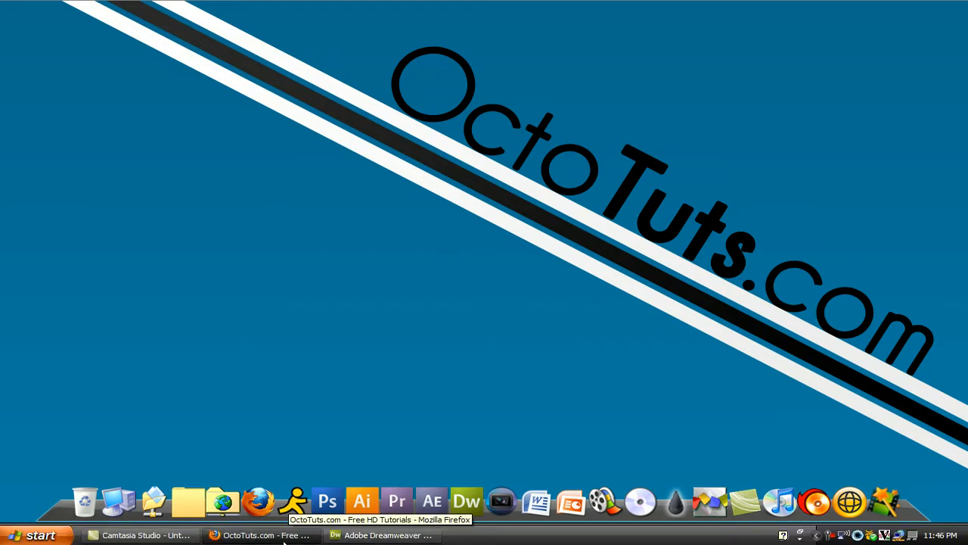
- Bring up the Firefox window showing the local OctoTuts index.html preview
click(260, 536)
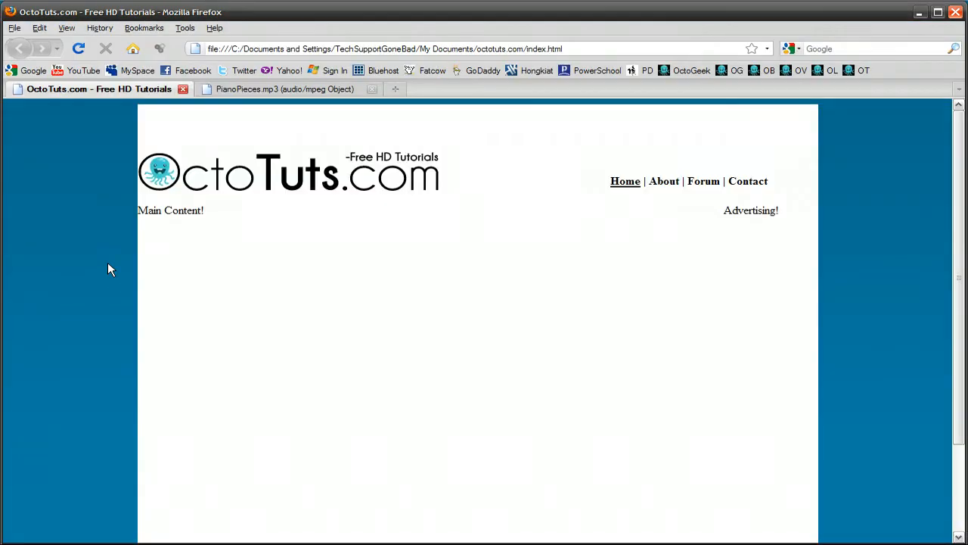
mouse_move(381, 266)
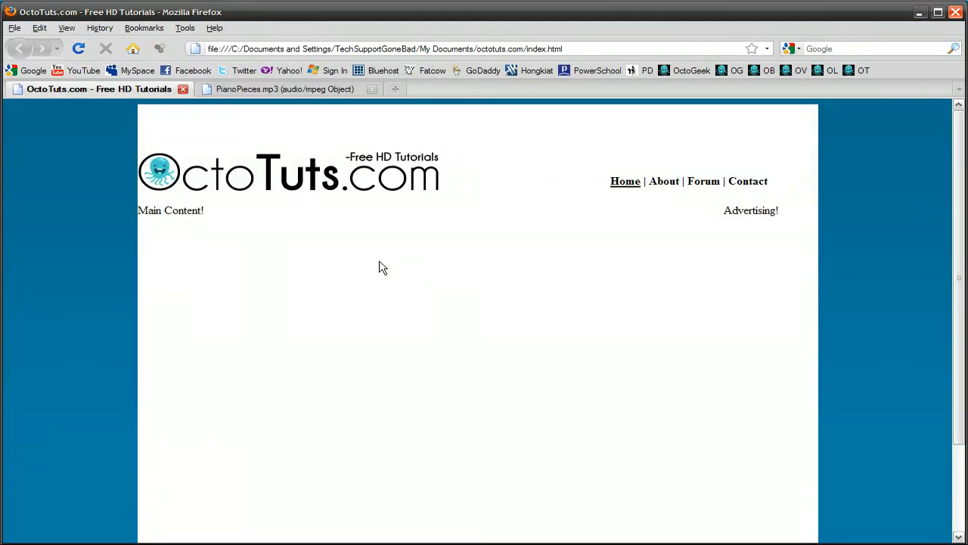
click(284, 88)
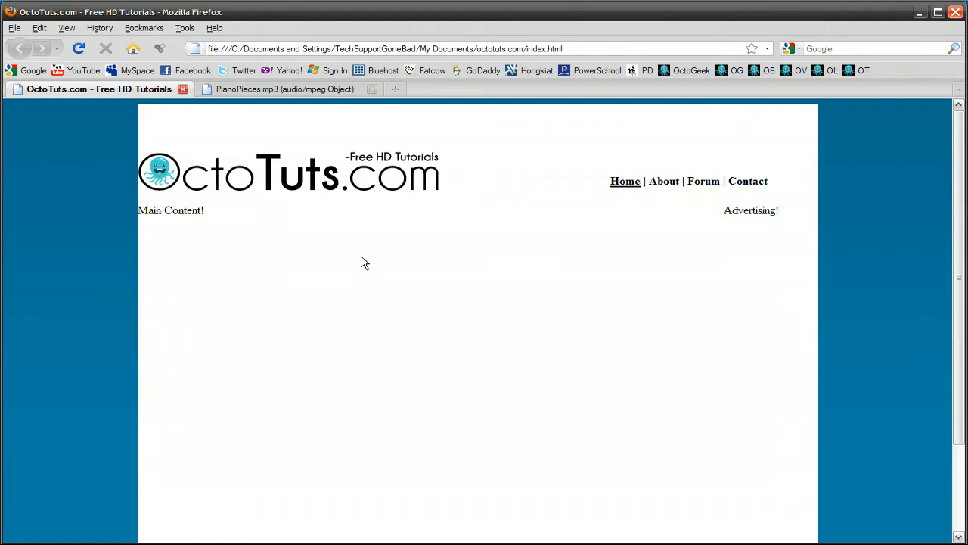
mouse_move(371, 269)
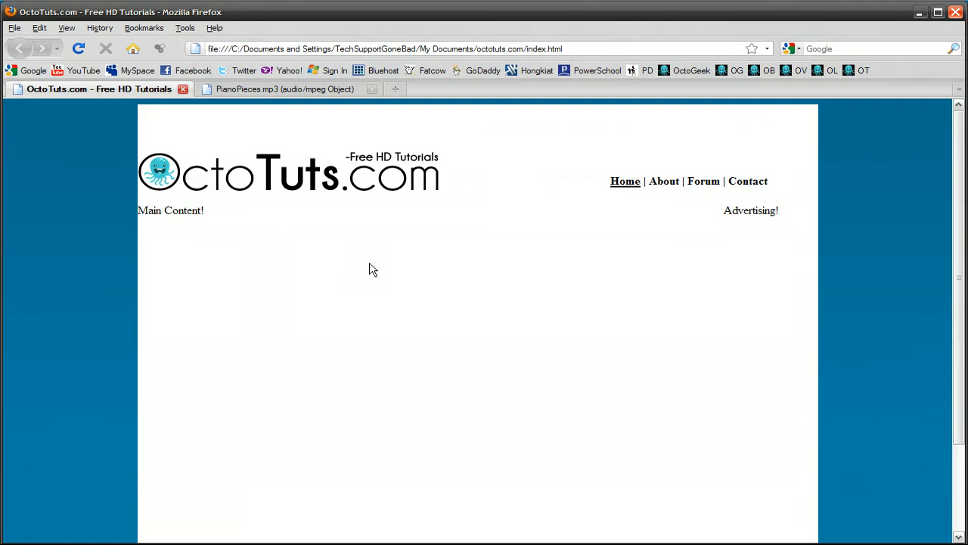
- Switch to Dreamweaver and view index.html in Code view at the Main Content cell
click(381, 536)
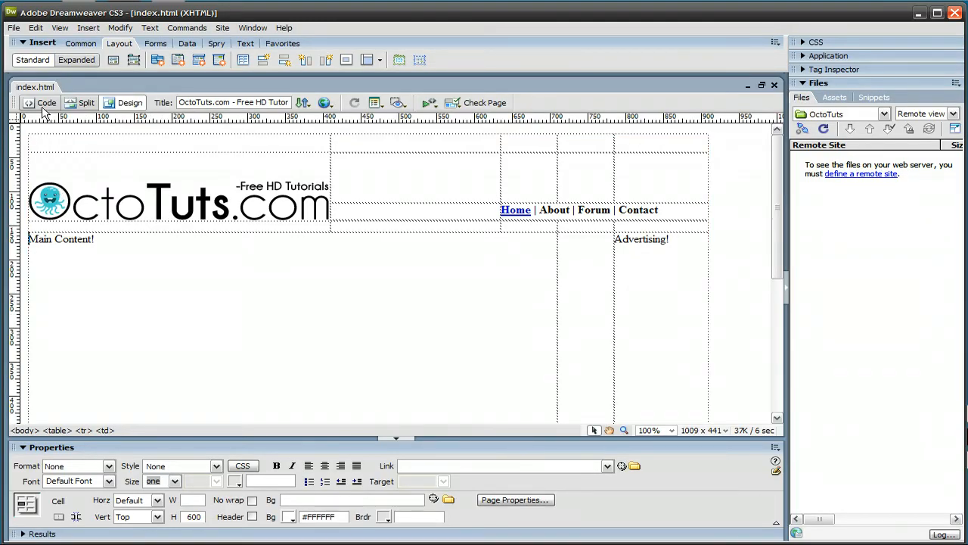
click(46, 103)
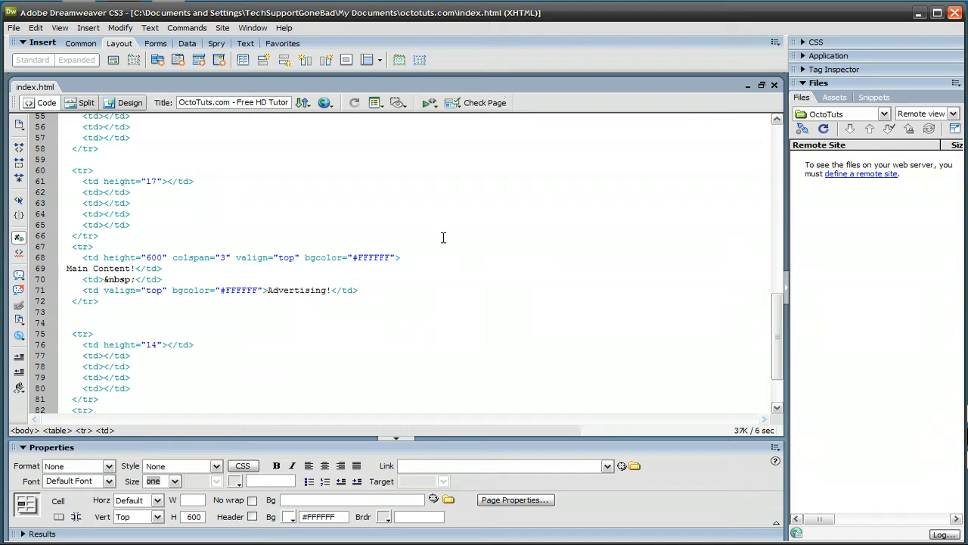
click(399, 257)
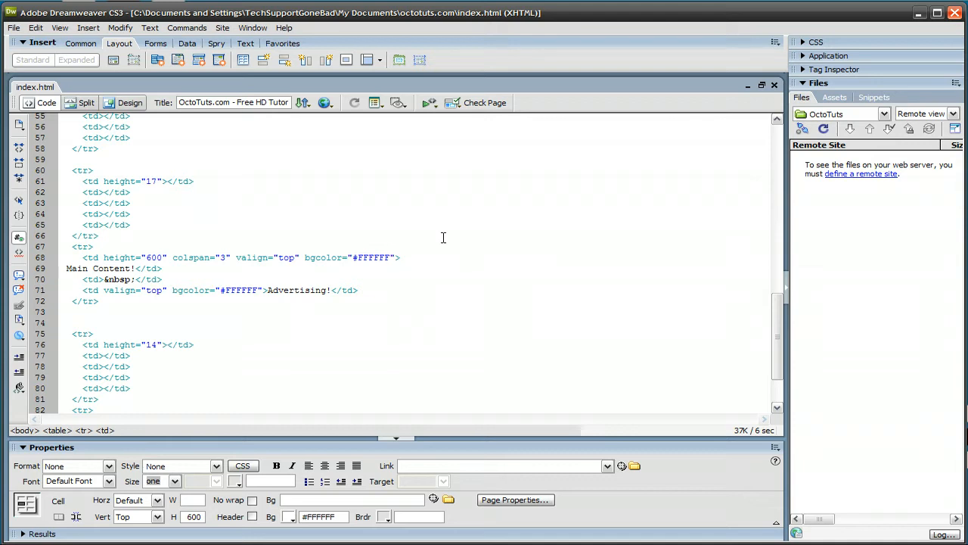
click(397, 258)
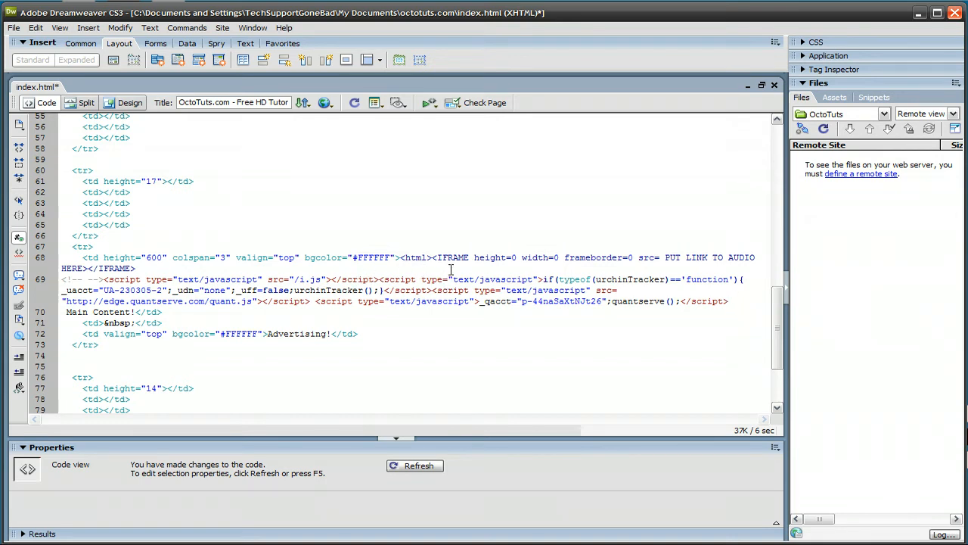
- Insert the hidden iframe (height=0 width=0 frameborder=0, placeholder src) after the td tag
click(732, 300)
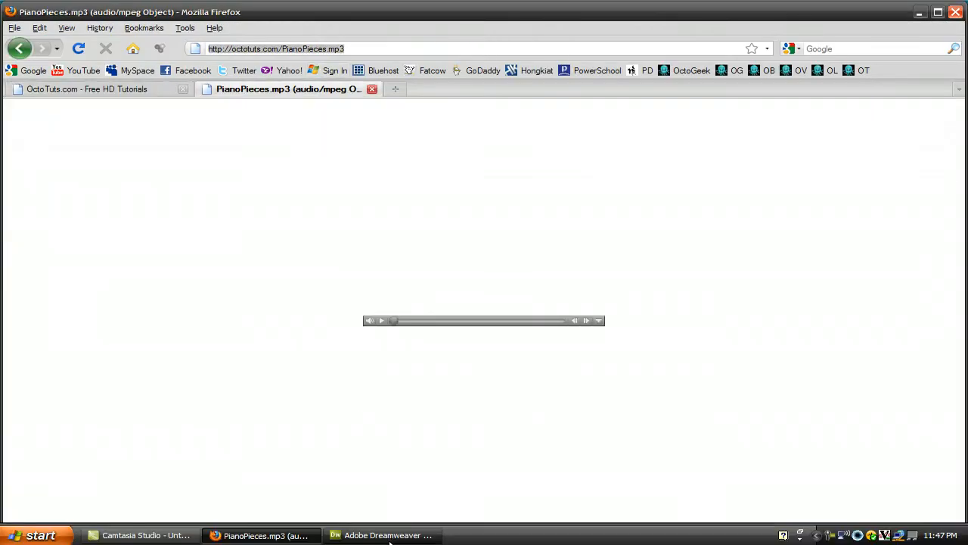
click(381, 536)
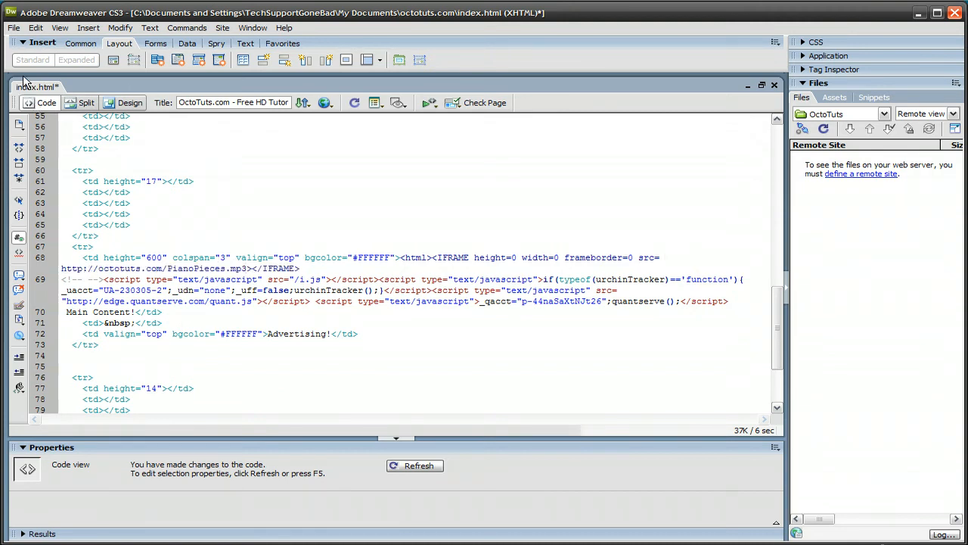
- Save index.html via File > Save
click(12, 28)
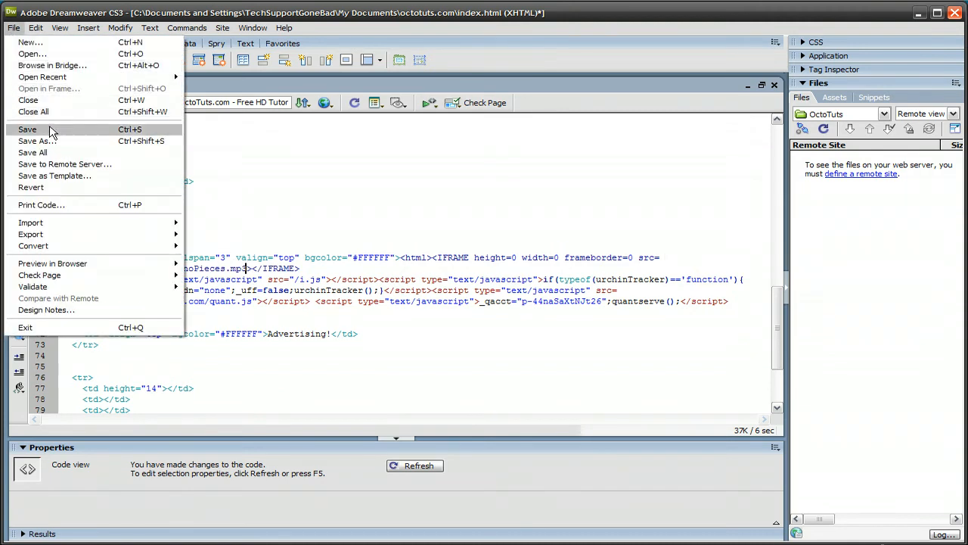
click(27, 129)
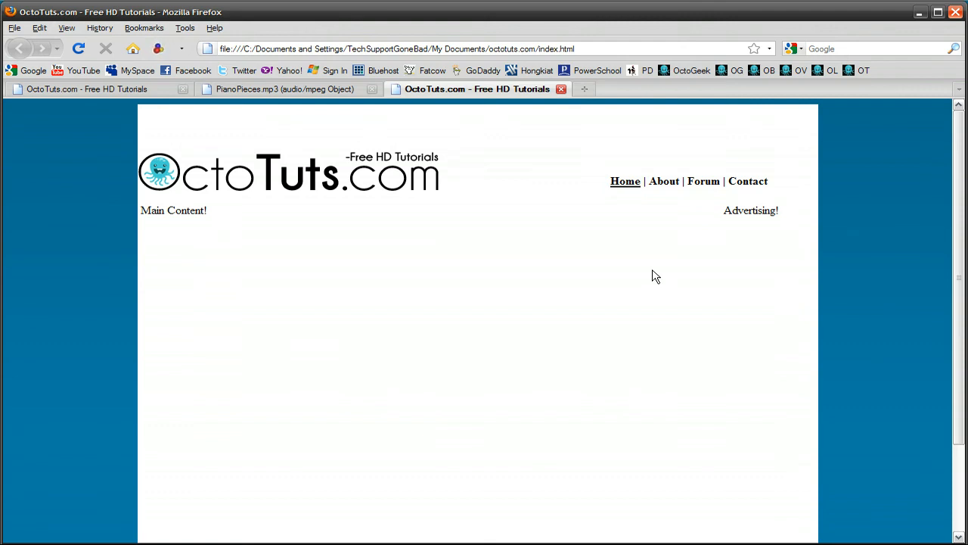
mouse_move(544, 327)
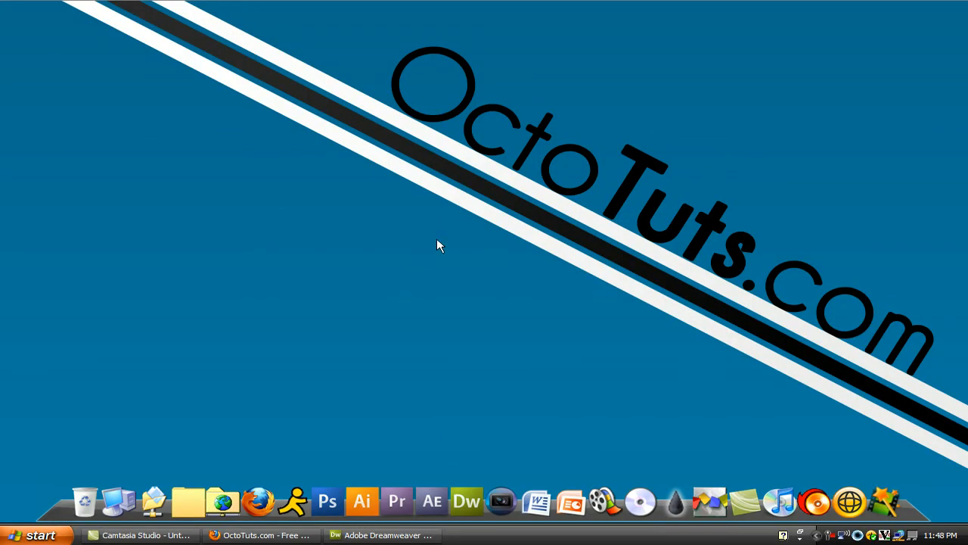
mouse_move(448, 251)
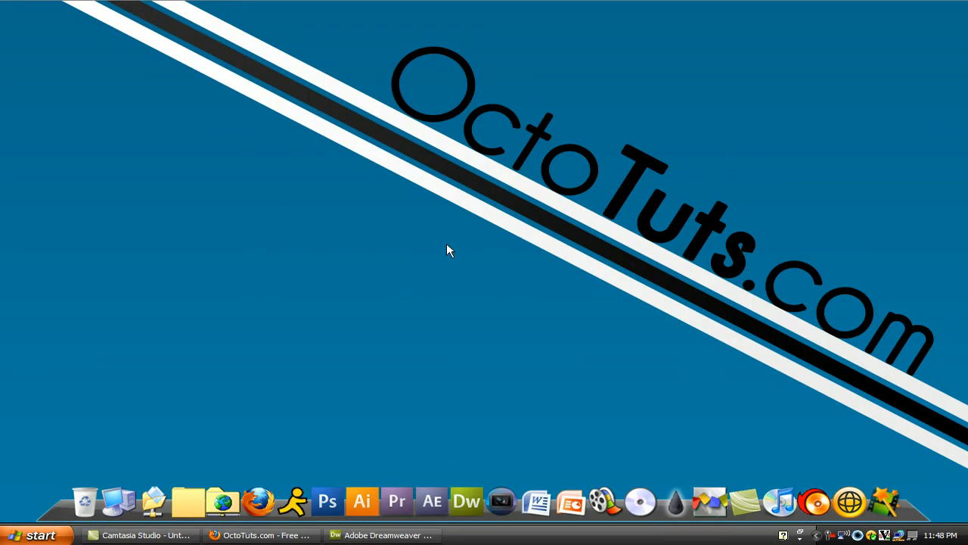